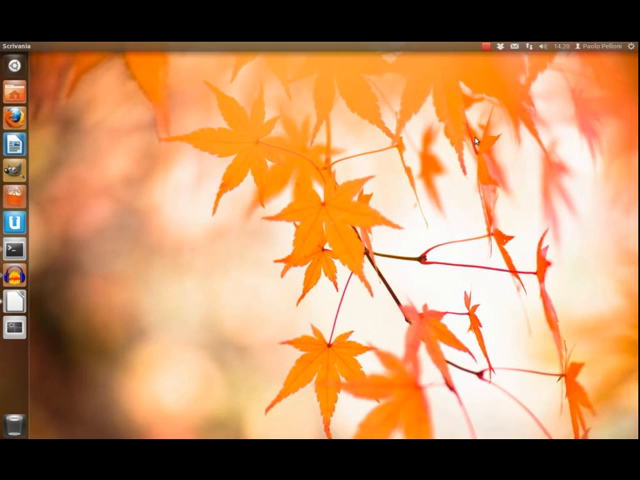
mouse_move(220, 224)
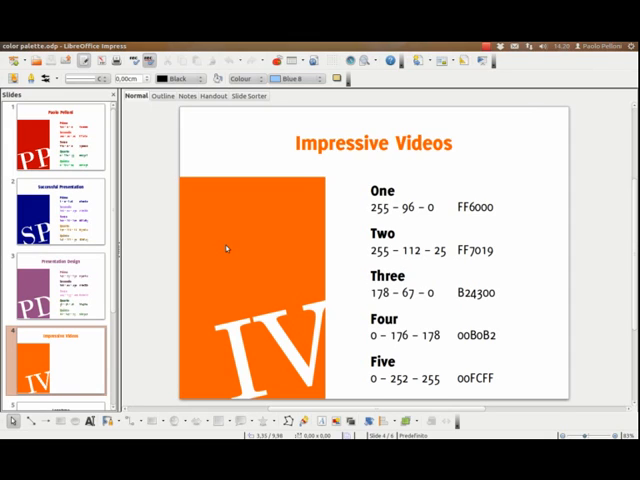
mouse_move(348, 186)
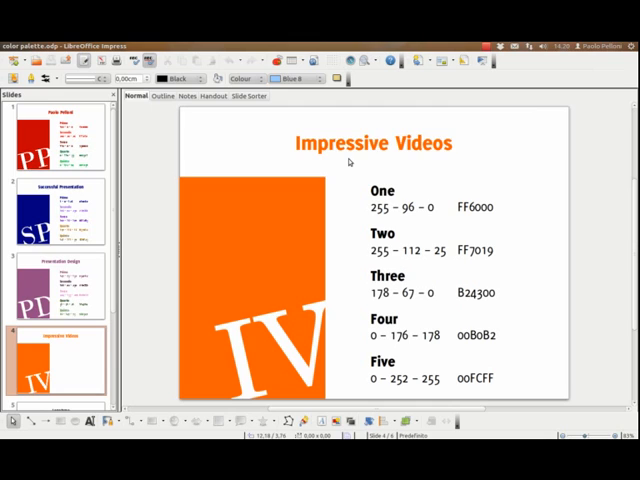
mouse_move(348, 188)
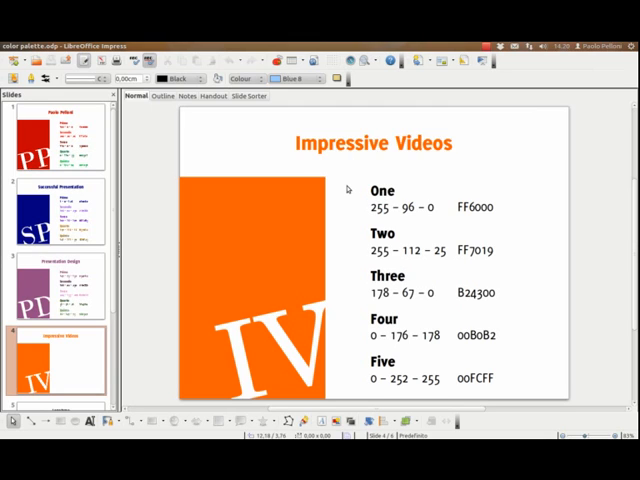
mouse_move(368, 216)
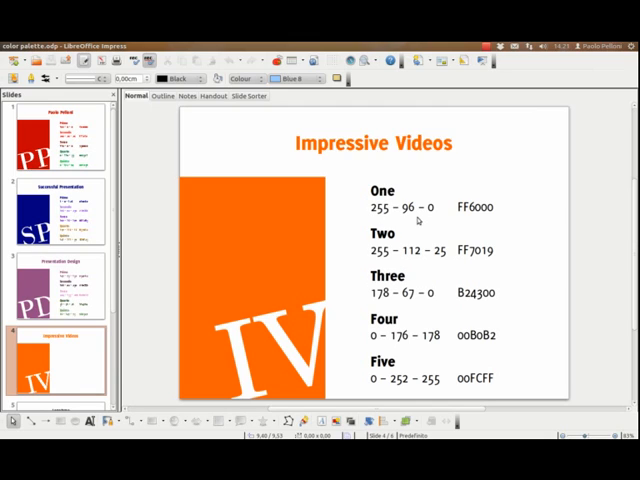
mouse_move(420, 220)
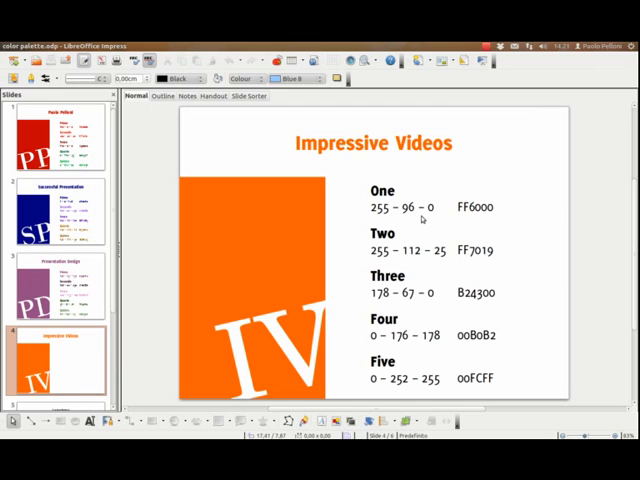
mouse_move(472, 220)
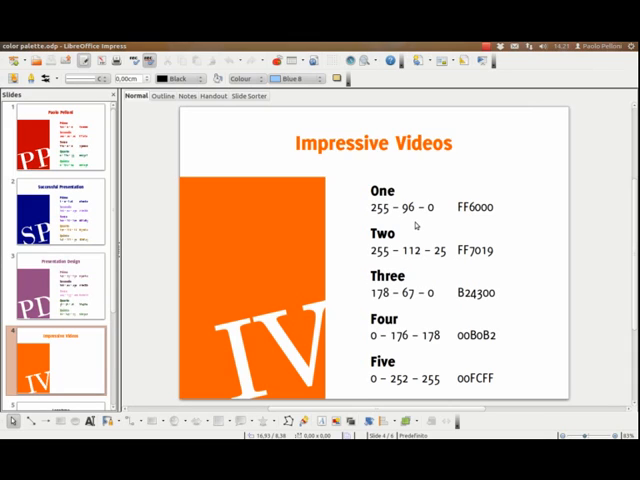
mouse_move(128, 116)
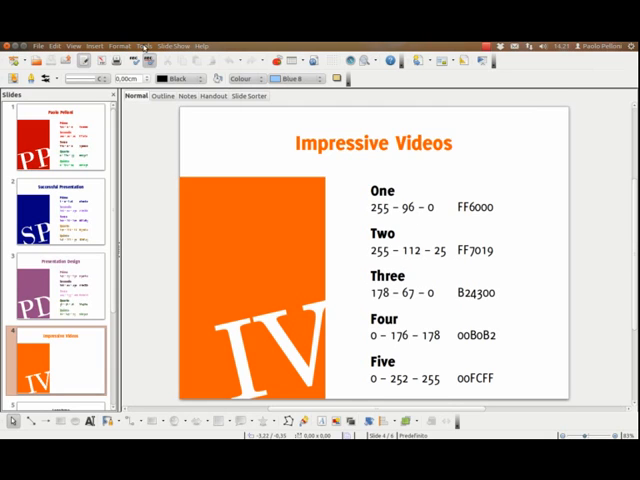
- Define orange colour IV 1 as RGB 255-96-0 and add it to the colour table
click(142, 46)
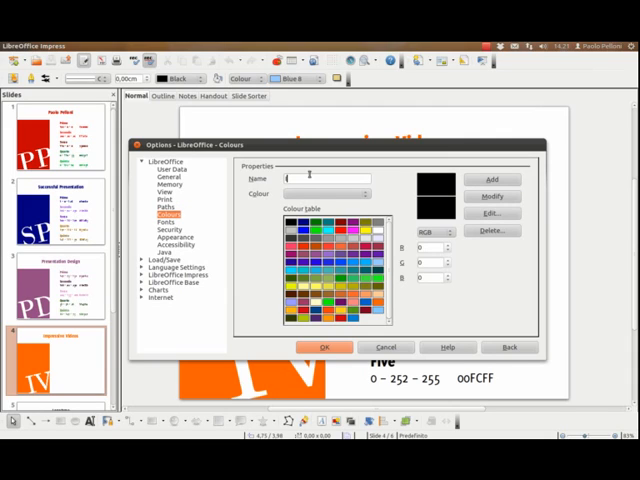
text(IV 1)
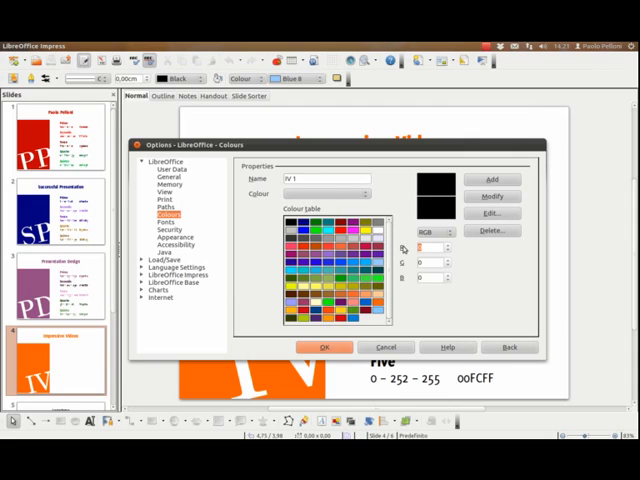
text(255)
click(434, 262)
text(96)
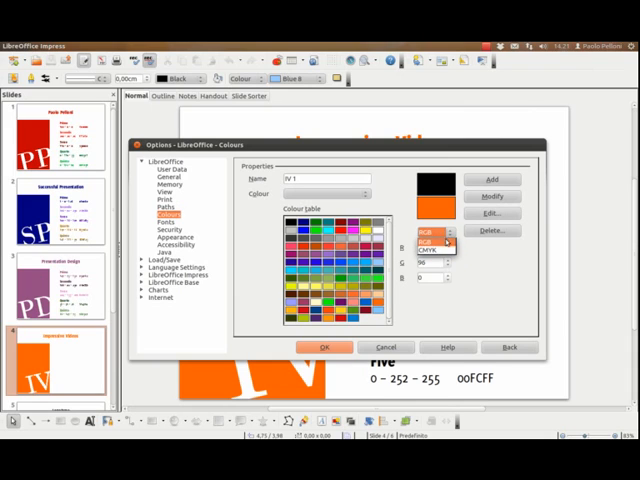
click(432, 232)
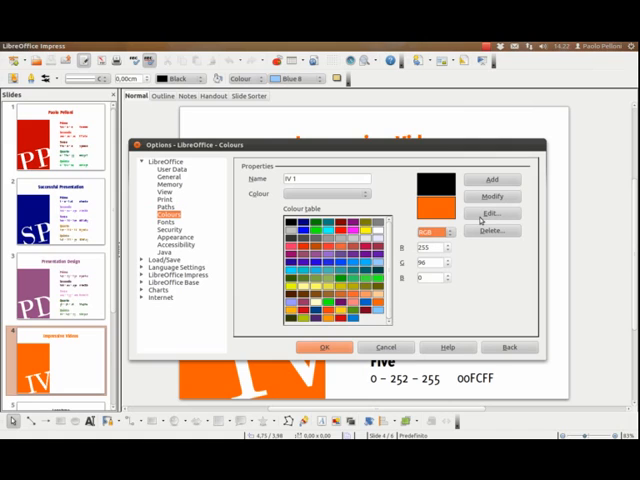
click(492, 212)
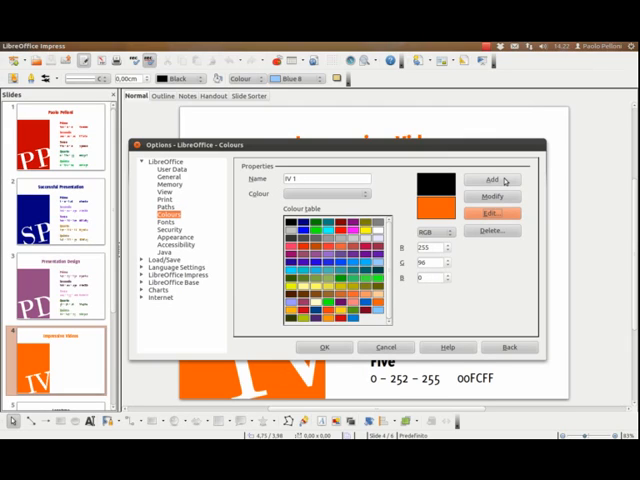
click(492, 180)
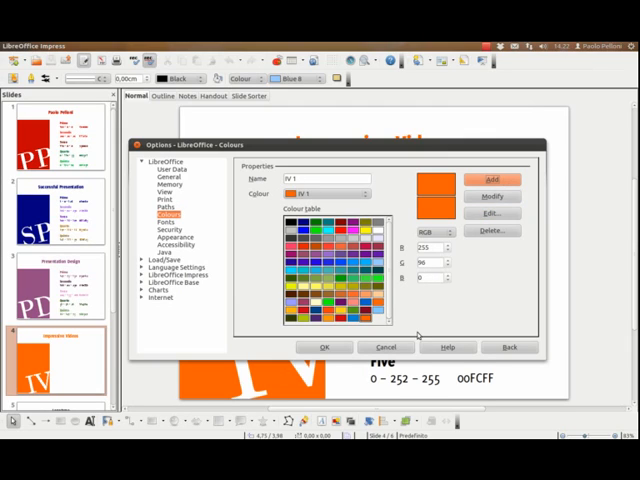
mouse_move(370, 328)
text(10)
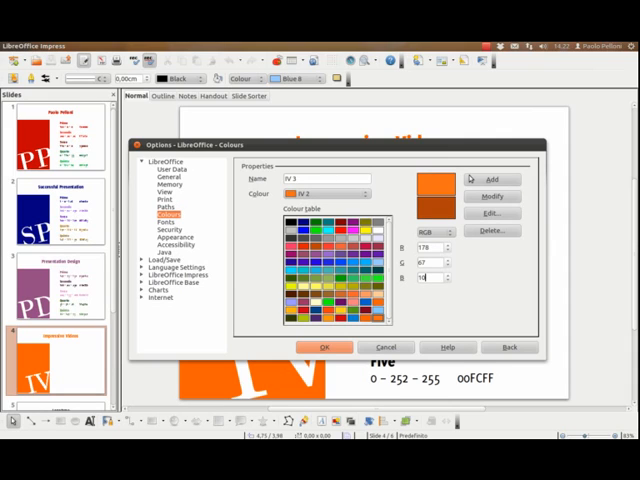
- Add the remaining IV colours through cyan IV 5 (0-252-255) and confirm the options
click(492, 180)
text(255)
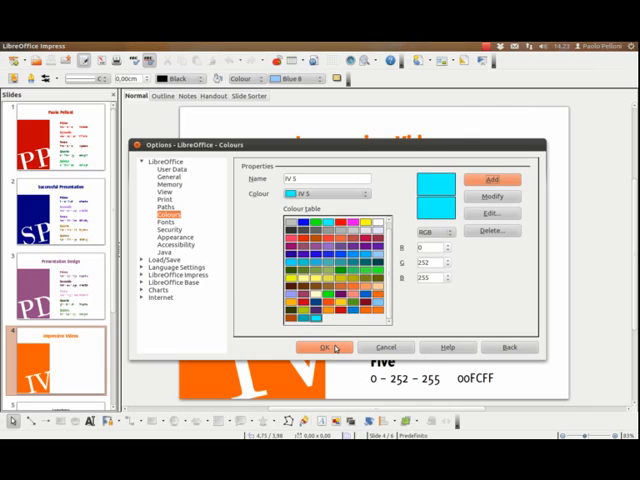
click(324, 348)
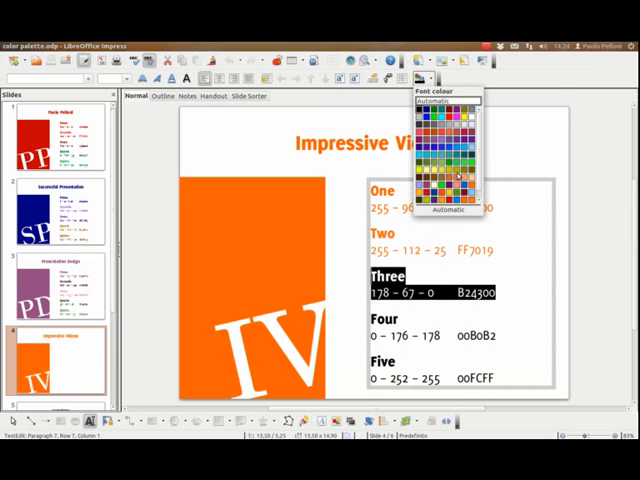
- Colour the numbered text lines, including Three and Five, with their matching IV colours
click(456, 170)
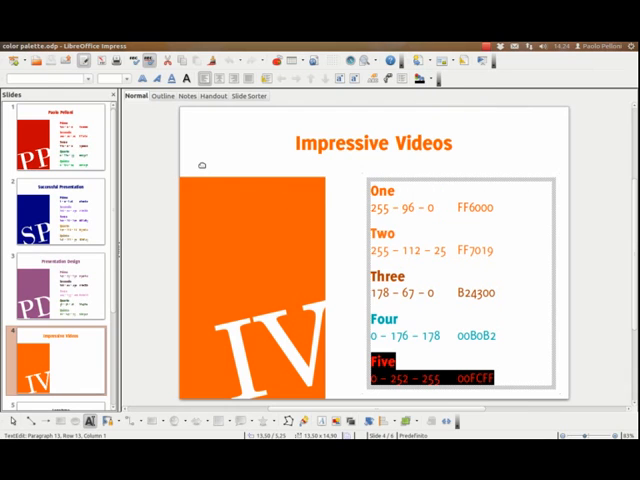
click(372, 142)
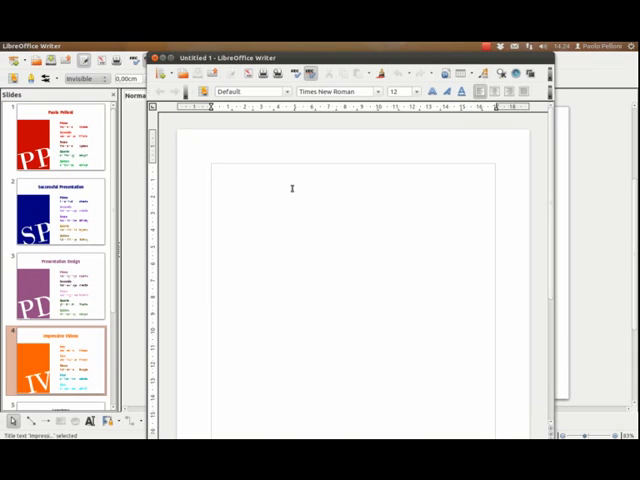
- Set the Writer page background to the teal IV colour via the page style's Background settings
right_click(300, 190)
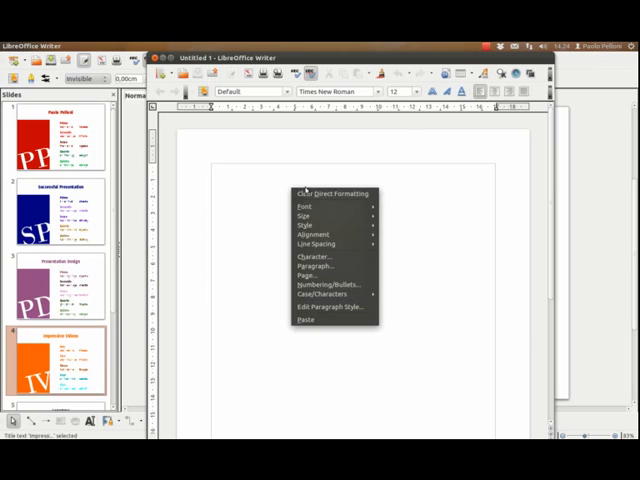
click(304, 276)
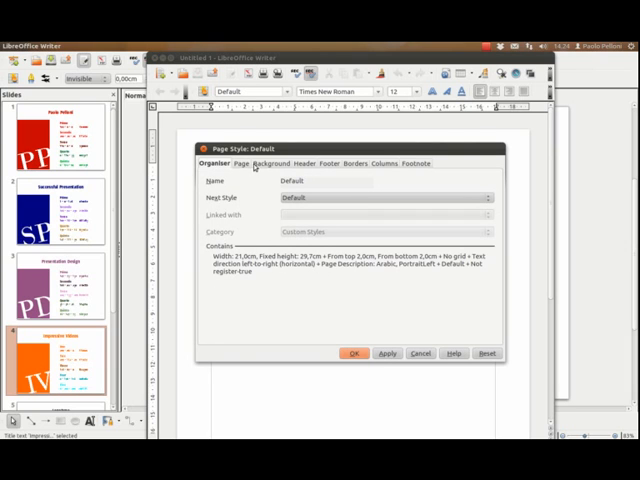
click(272, 164)
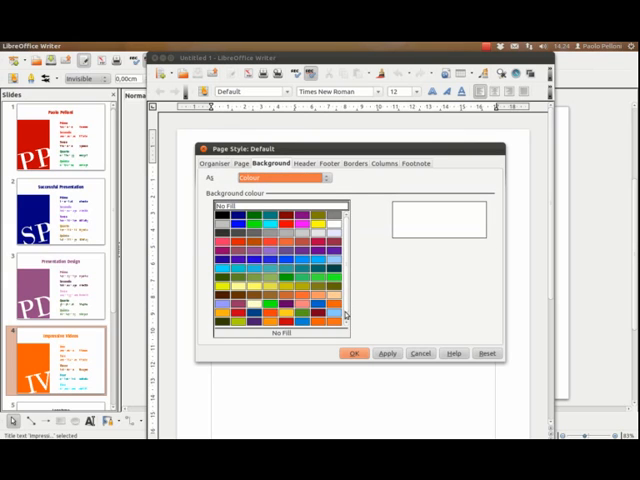
click(336, 318)
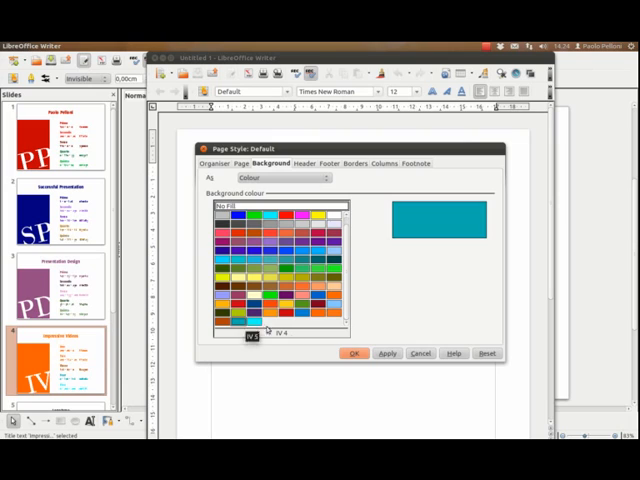
click(354, 352)
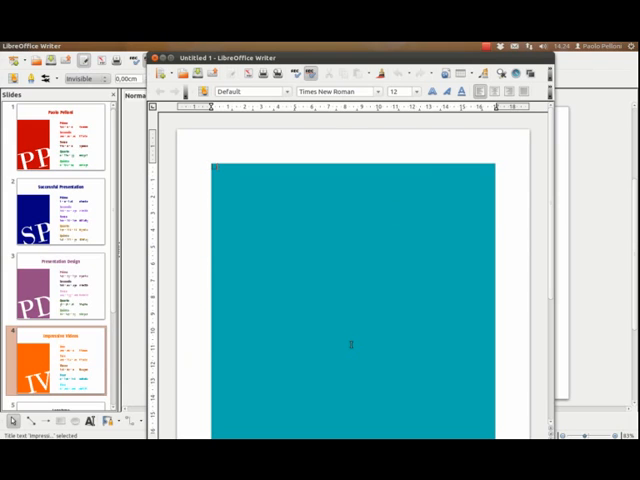
- Write 'LibreOffice is cool' at the top of the page in a large font size
text(LibreOffice Writer)
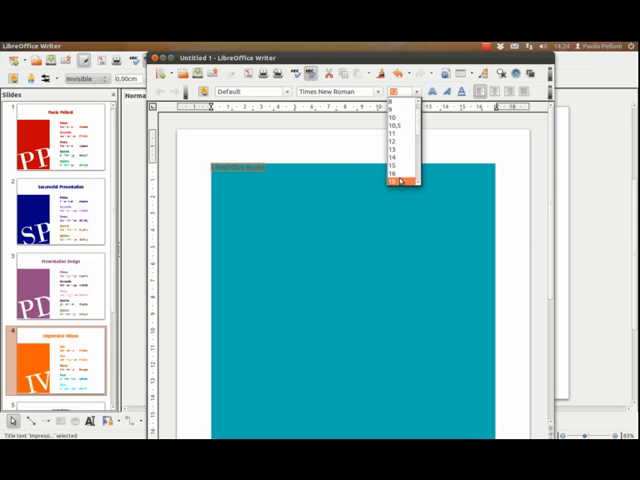
click(400, 180)
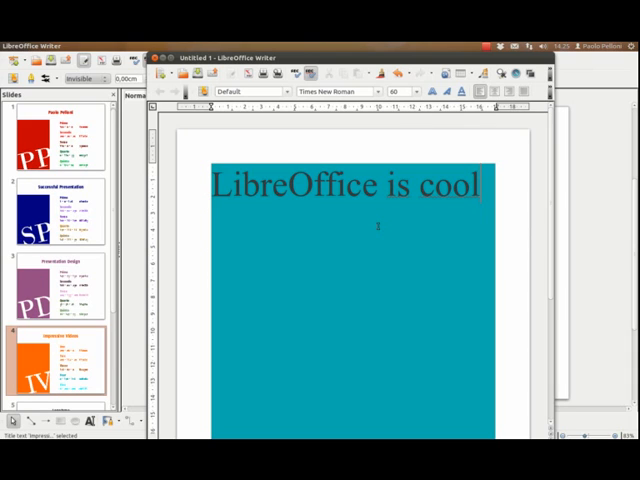
click(480, 186)
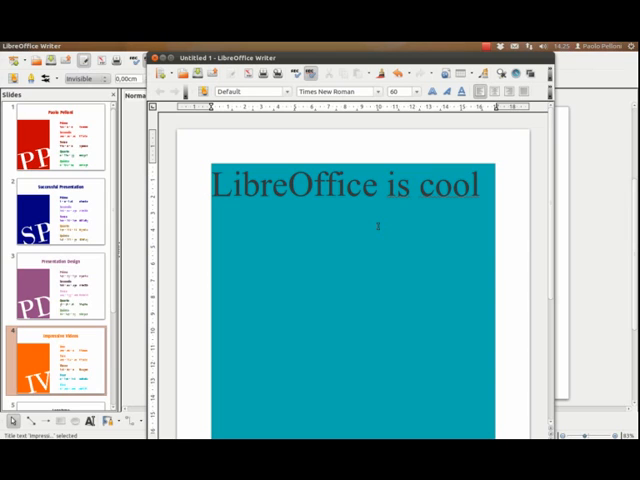
click(480, 186)
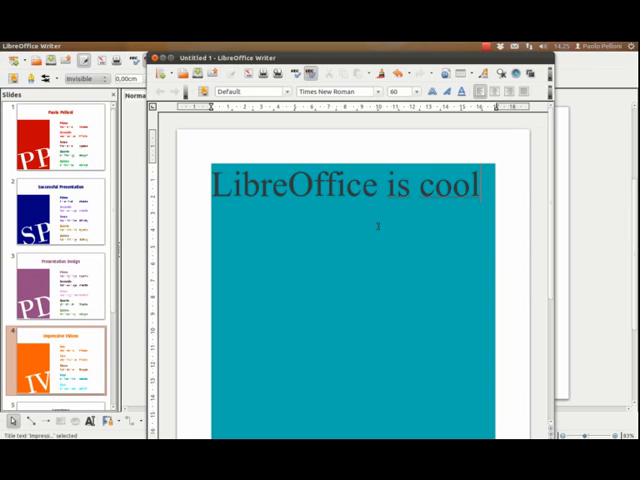